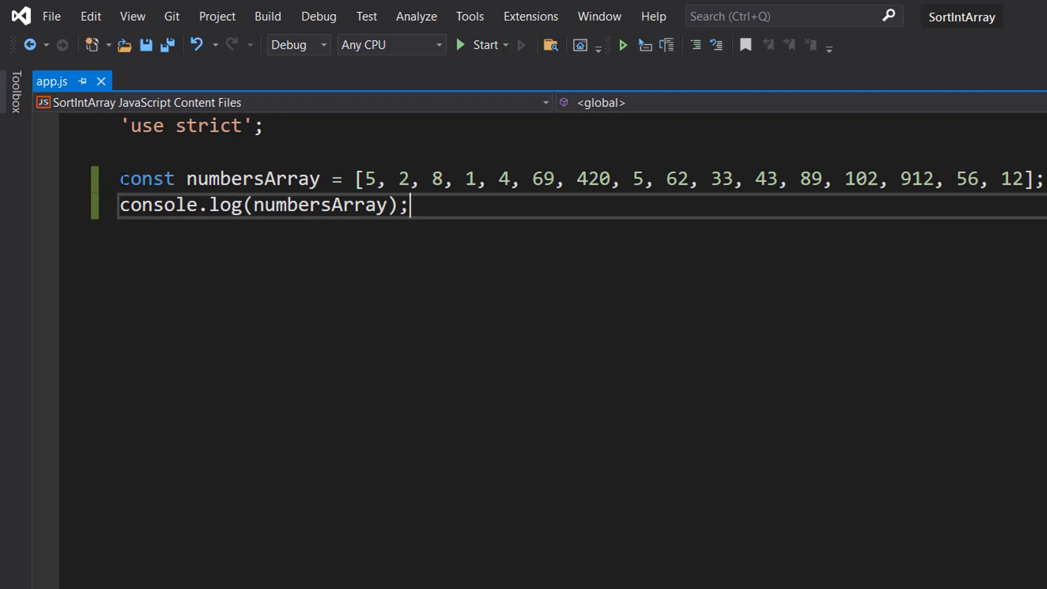
# Step: Add numbersArray.sort with an a - b compare function and log numbersArray again
pyautogui.doubleClick(252, 178)
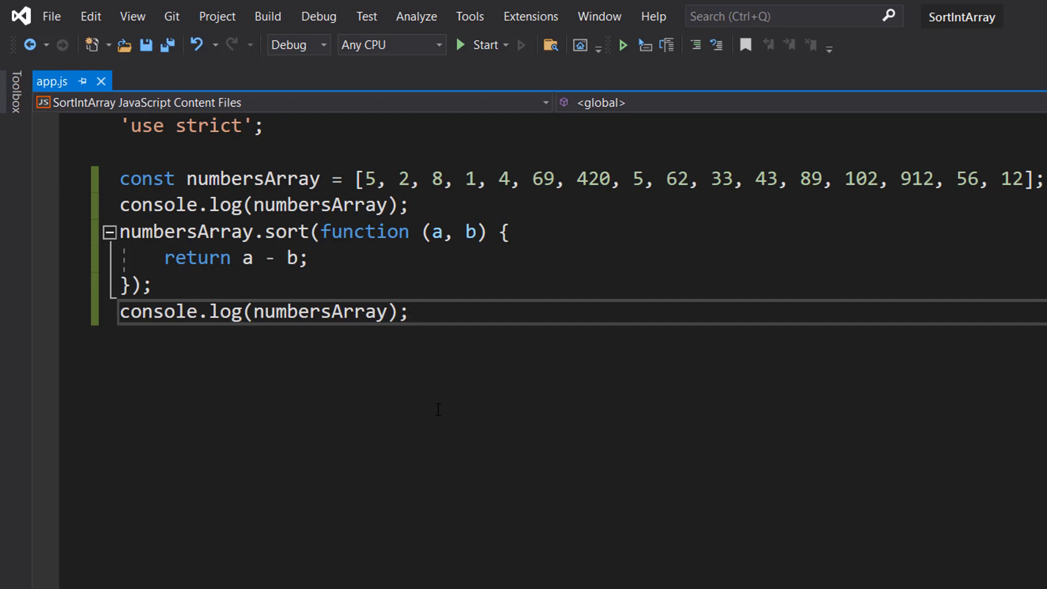
pyautogui.doubleClick(180, 231)
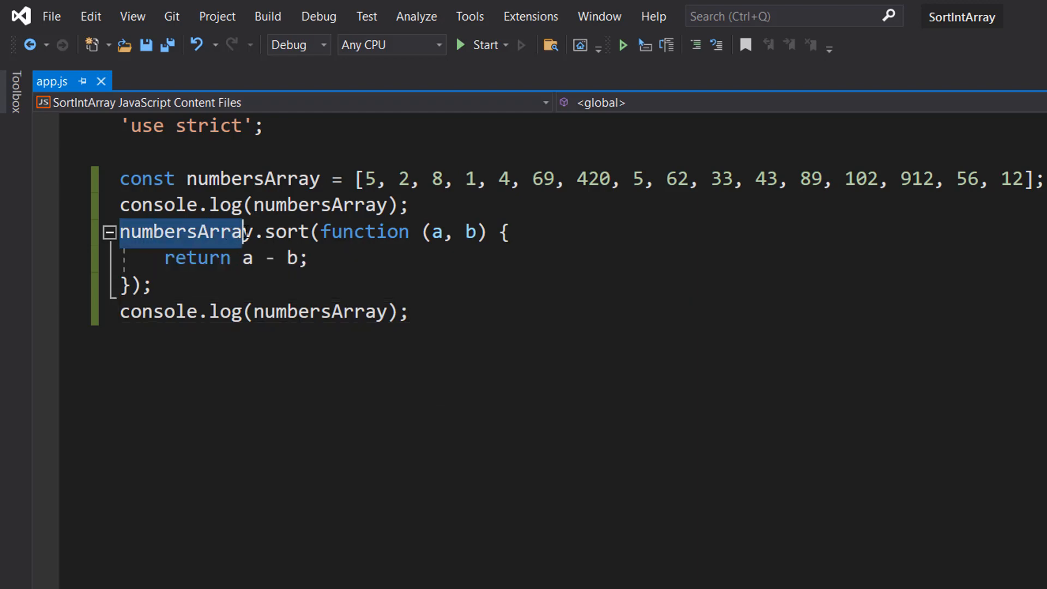
pyautogui.doubleClick(365, 231)
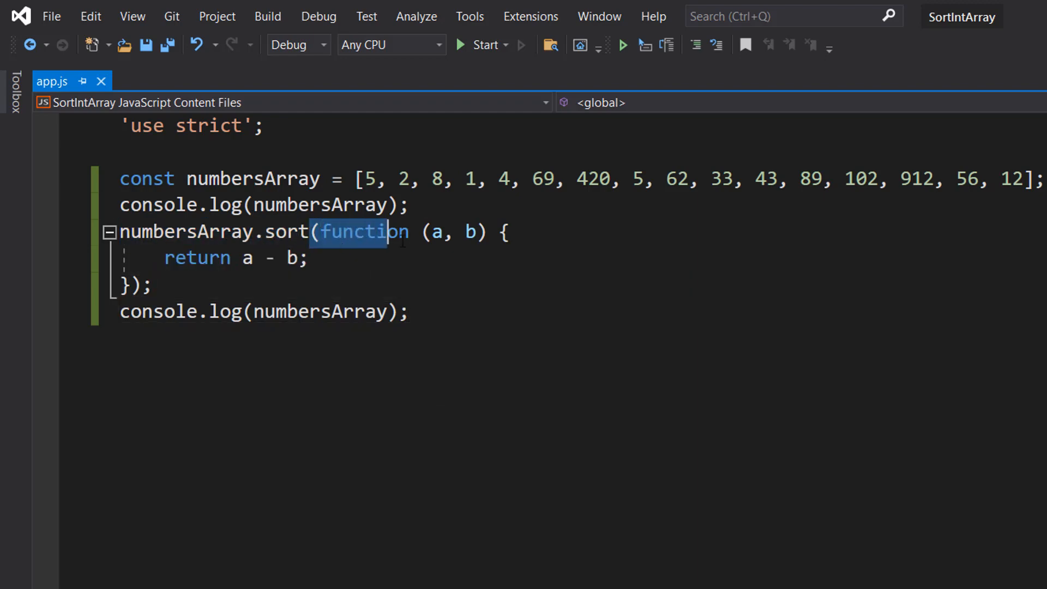
pyautogui.click(154, 285)
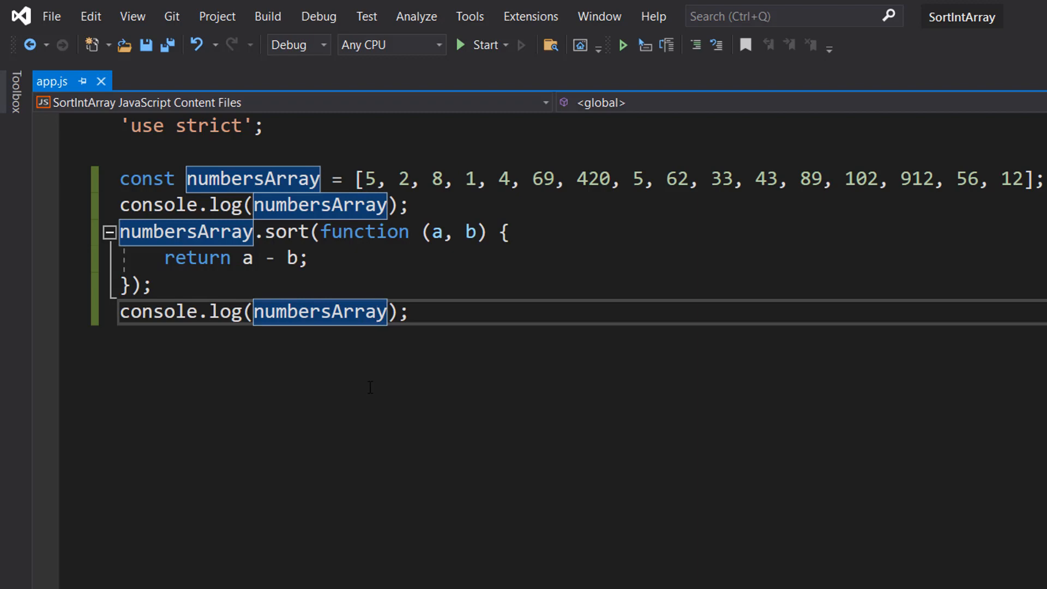
pyautogui.moveTo(333, 290)
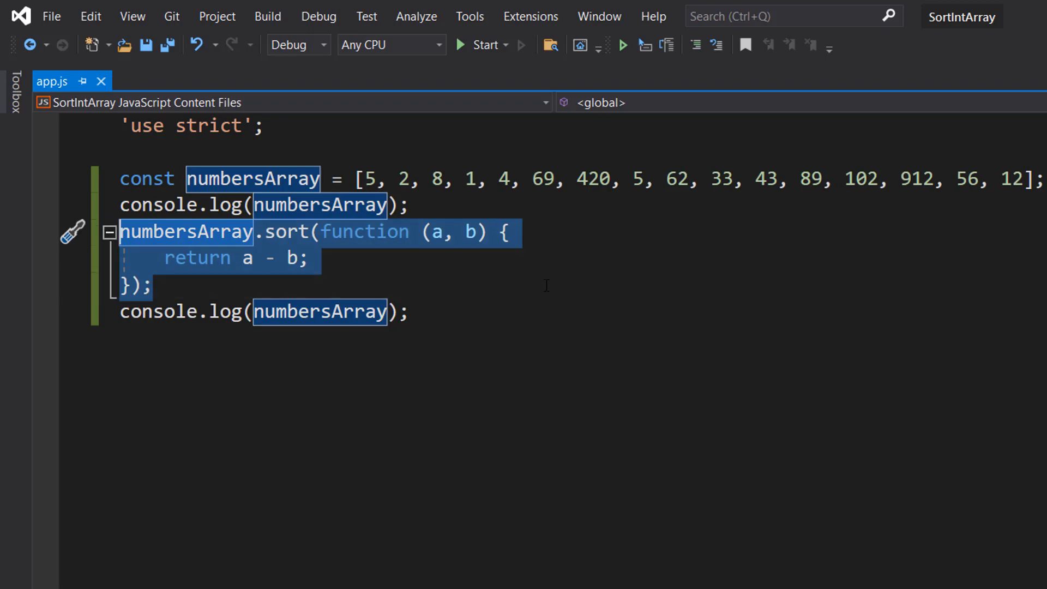
pyautogui.moveTo(539, 301)
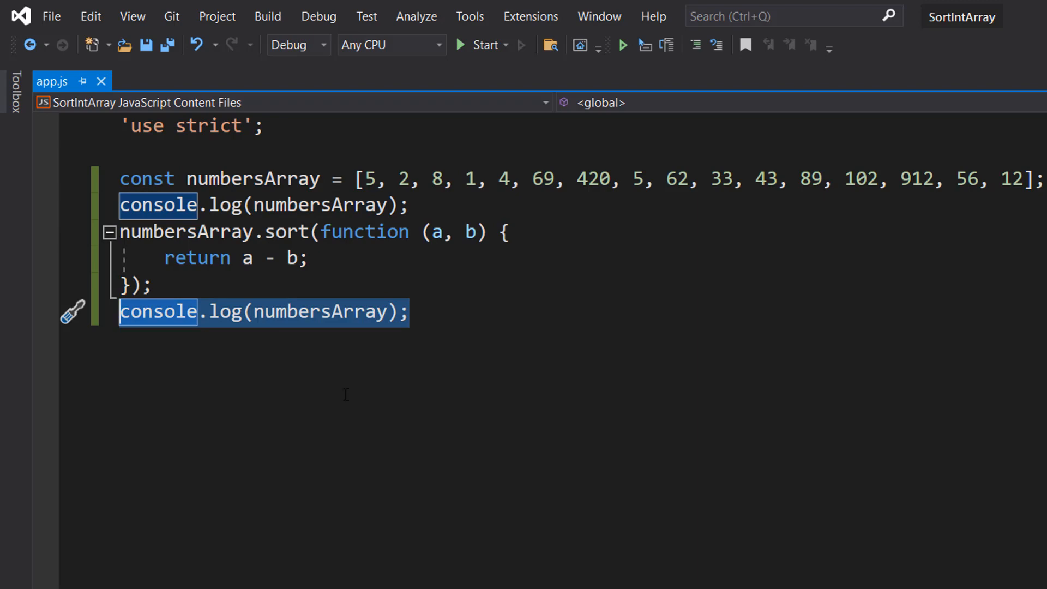
# Step: Add numbersArray.reverse();, log it, and append the keepConsoleOpen() helper
pyautogui.write('numbersArray.reverse();')
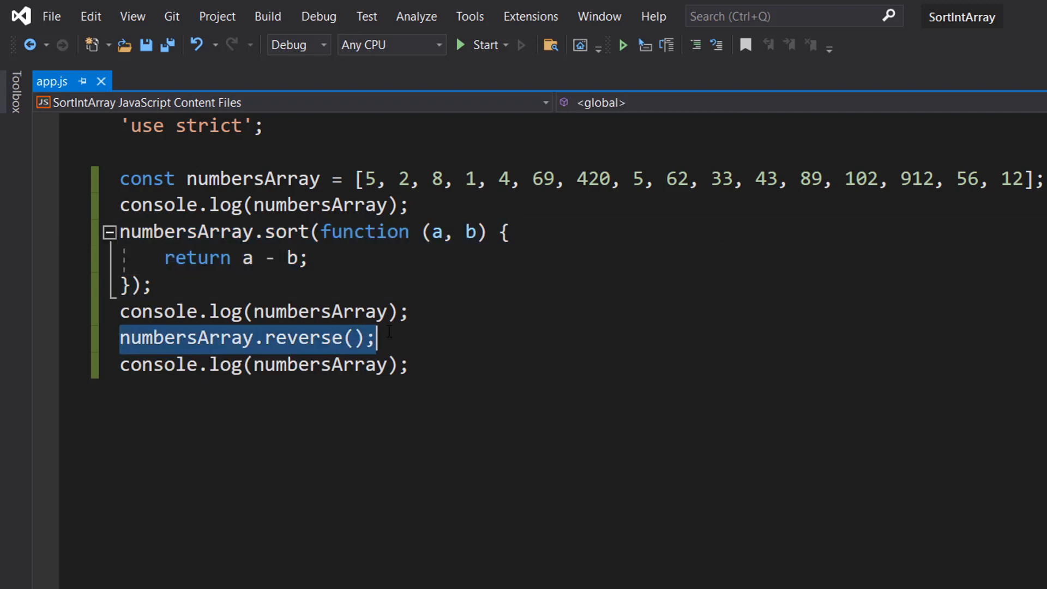
pyautogui.doubleClick(169, 338)
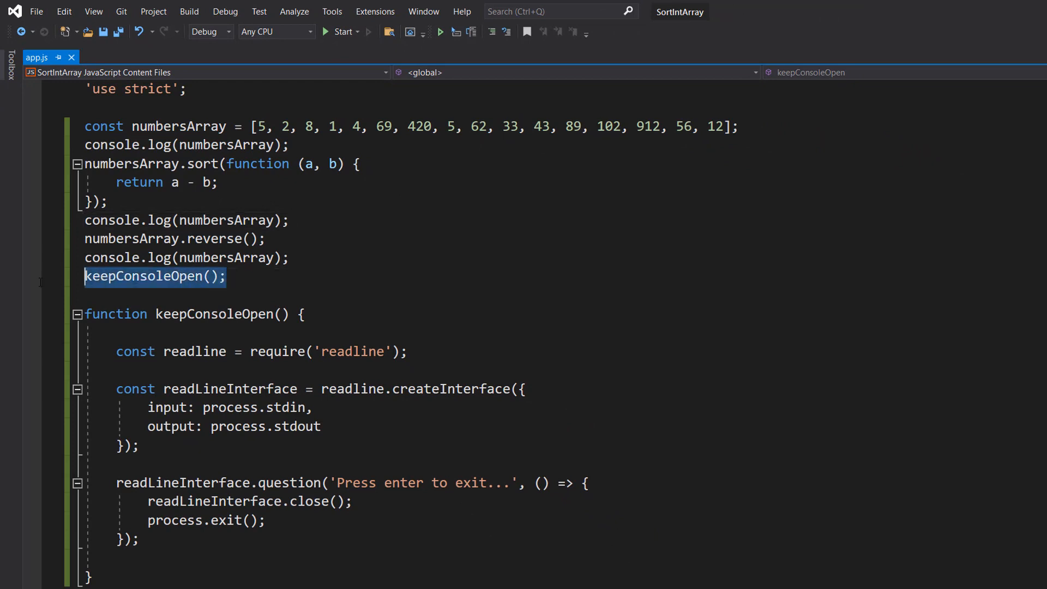
pyautogui.click(230, 277)
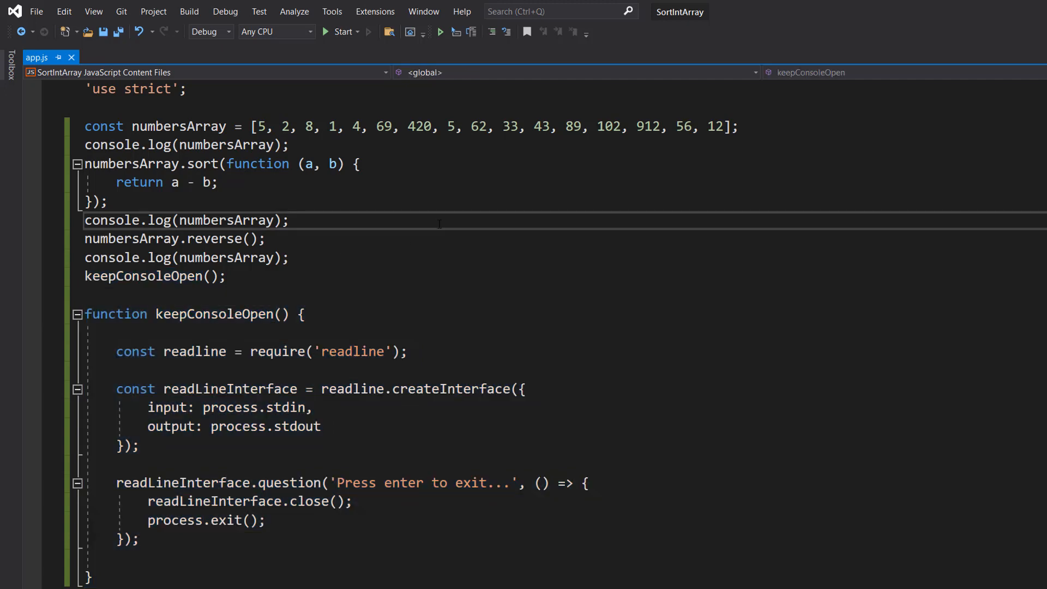
pyautogui.click(338, 32)
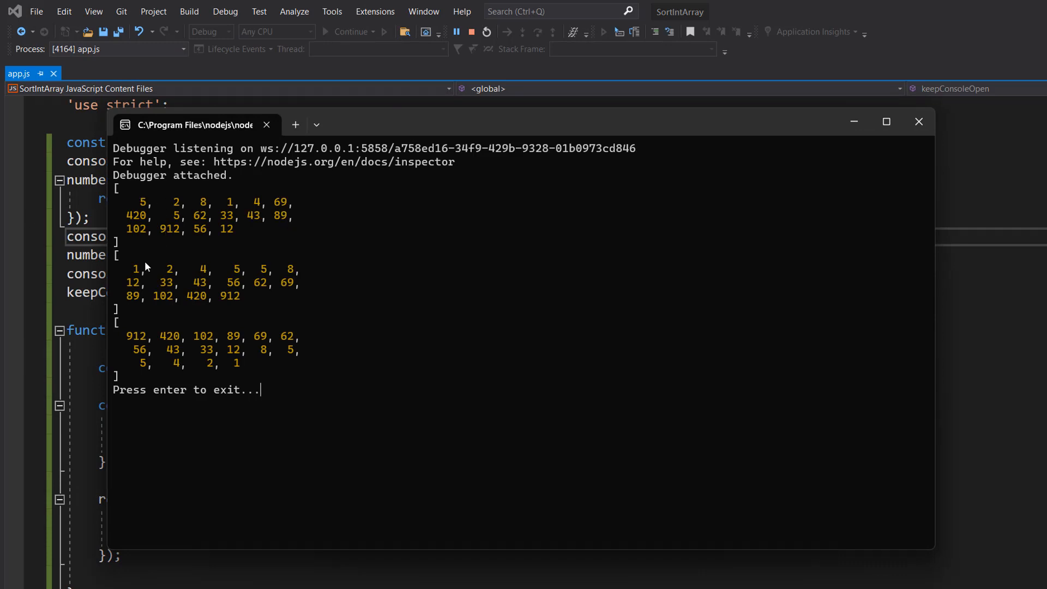
pyautogui.moveTo(273, 298)
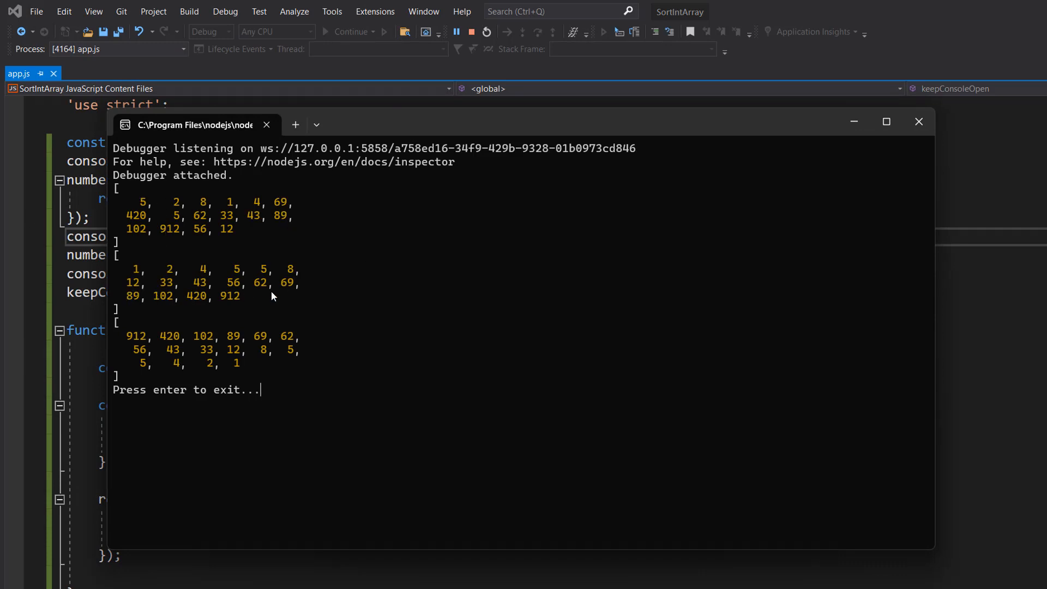
pyautogui.moveTo(322, 341)
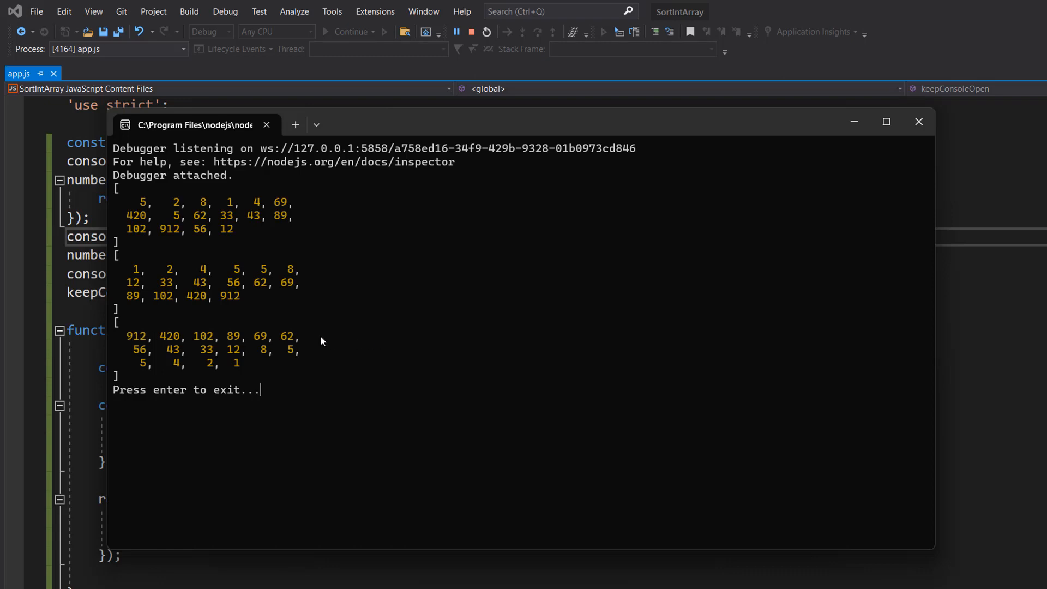
pyautogui.moveTo(451, 371)
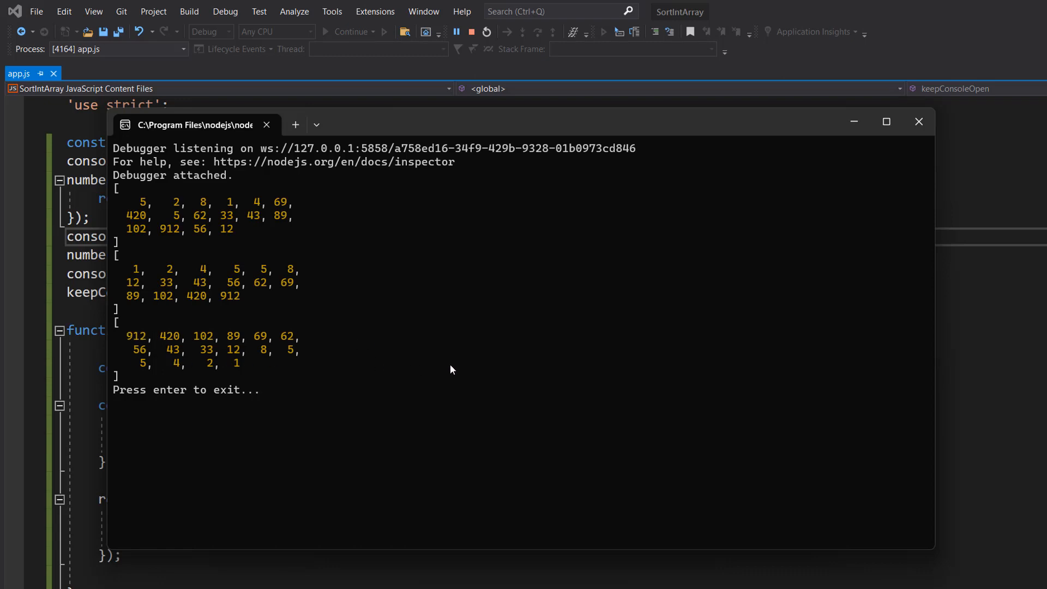